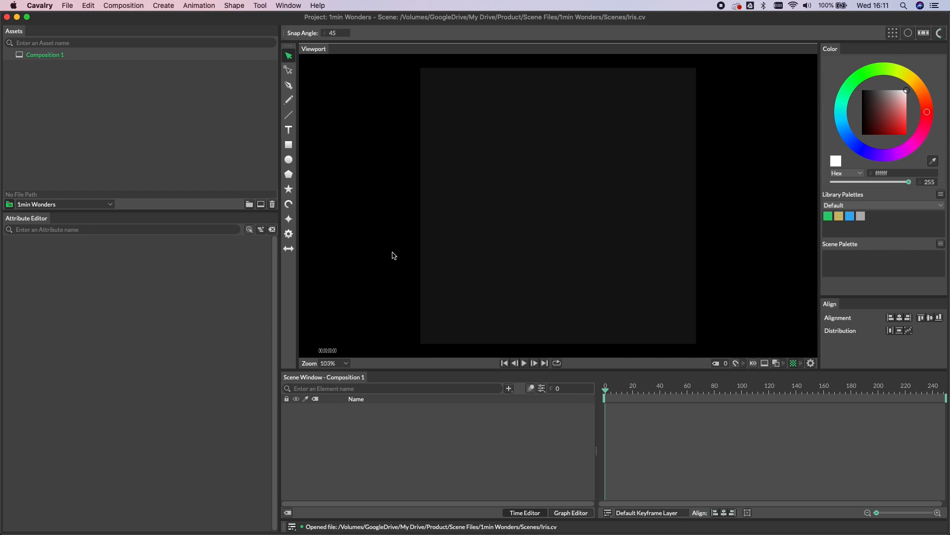
Add a Basic Line from the Shape menu and select Basic Line 1 in the scene
click(288, 115)
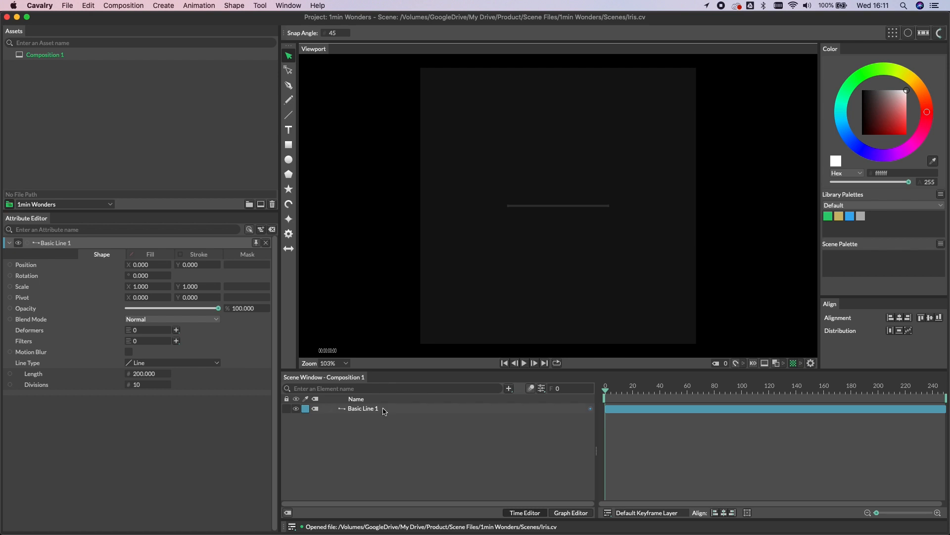
click(363, 408)
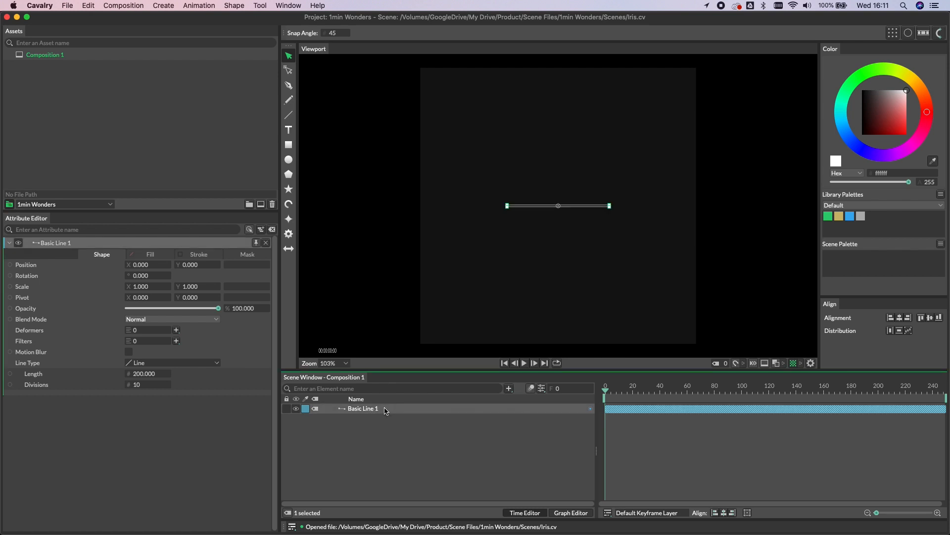
mouse_move(480, 484)
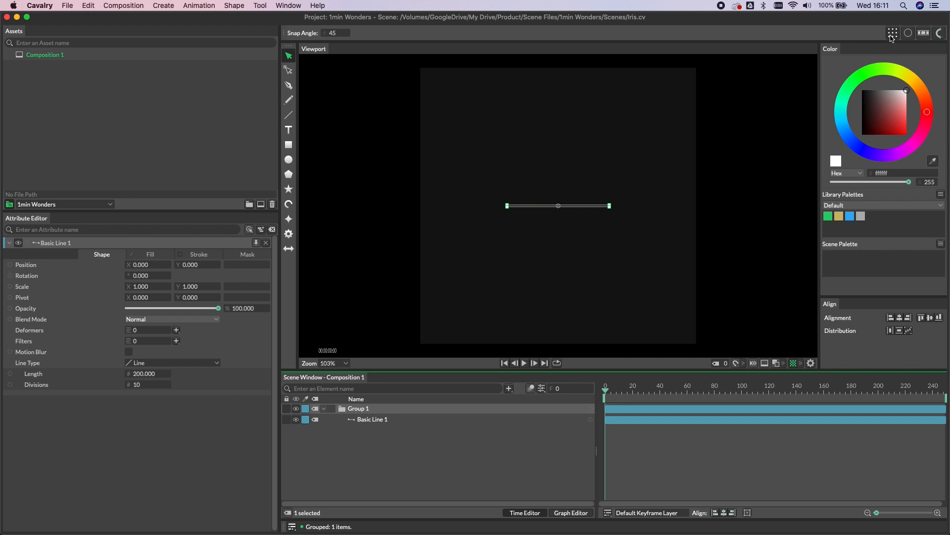
mouse_move(892, 32)
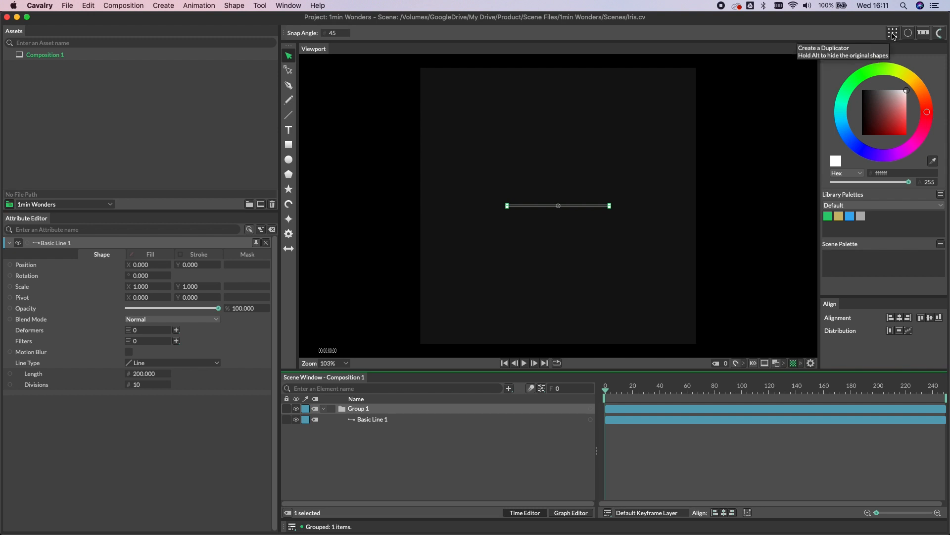
Duplicate the grouped line 93 times on a Circle distribution with radius 107
click(892, 32)
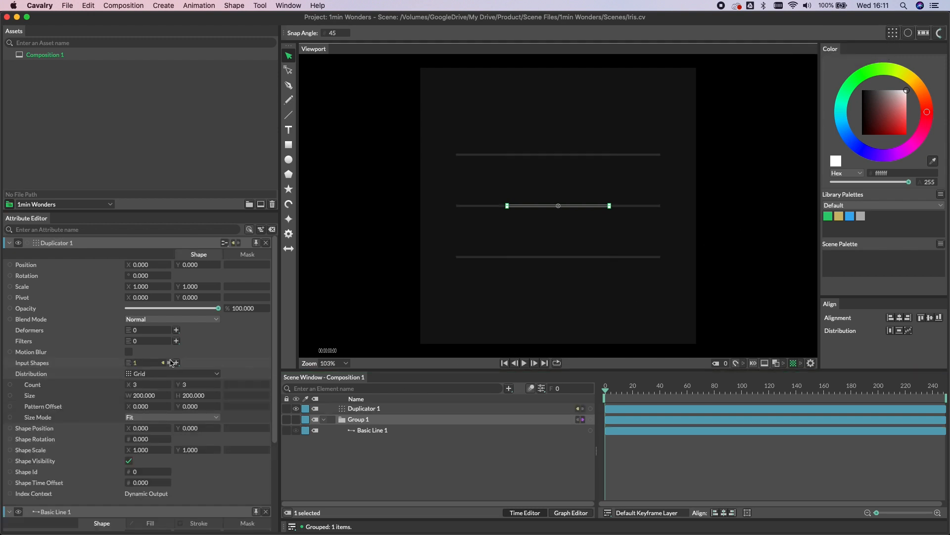
click(173, 374)
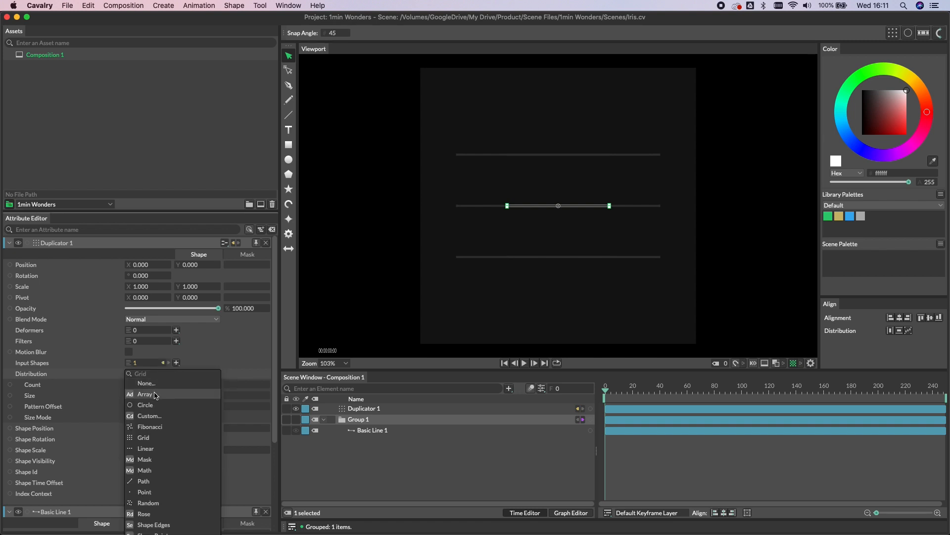
click(145, 404)
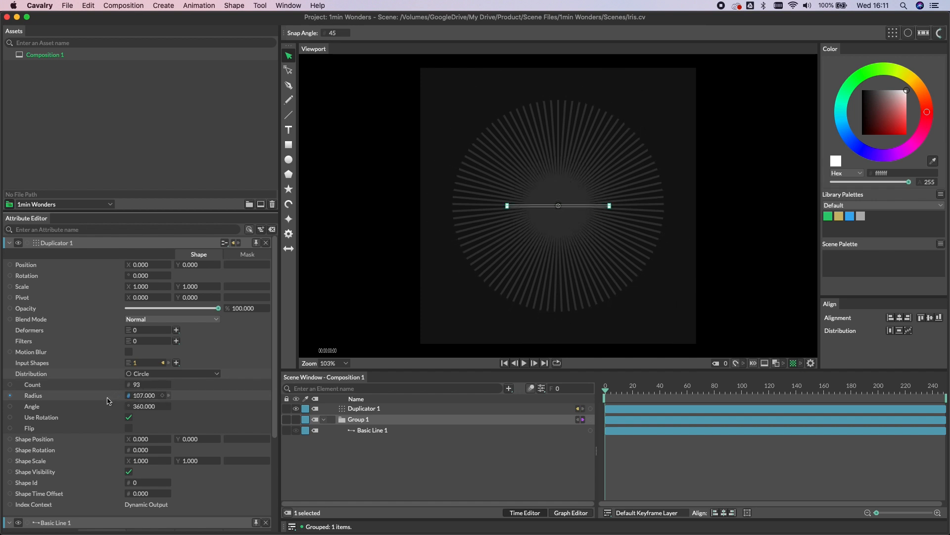
click(373, 430)
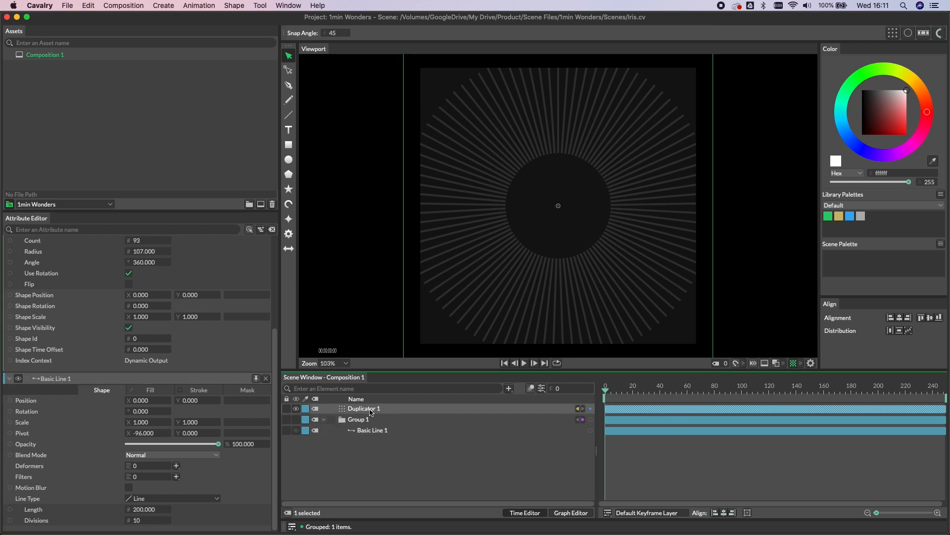
Offset Basic Line 1's Pivot X to -96 and select Duplicator 1
click(364, 408)
text(index)
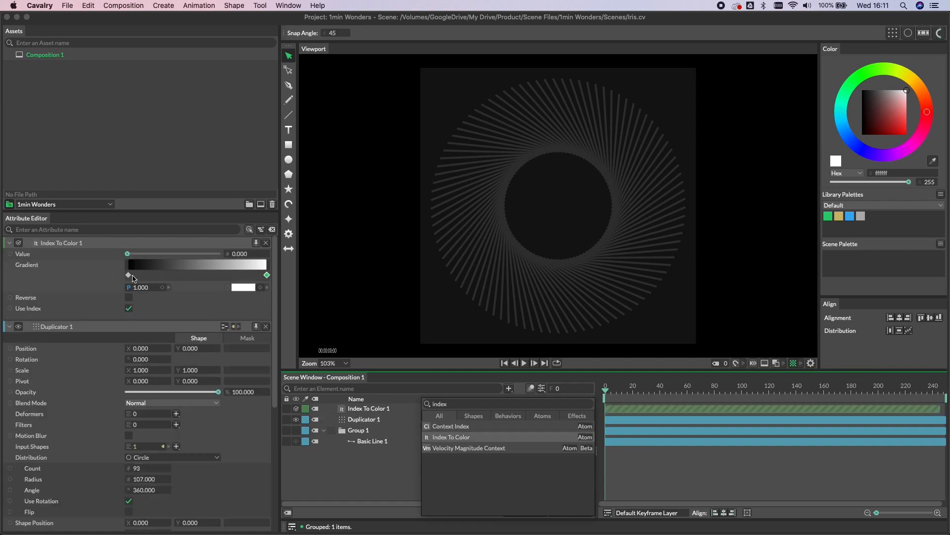
Set the Index To Color gradient to blue and pink and connect it to Basic Line 1's Stroke Color
click(127, 274)
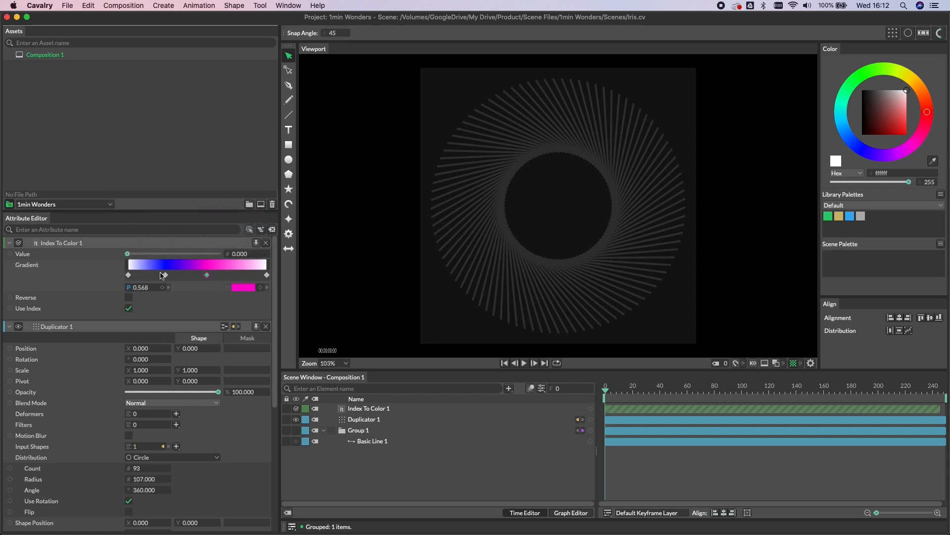
click(18, 242)
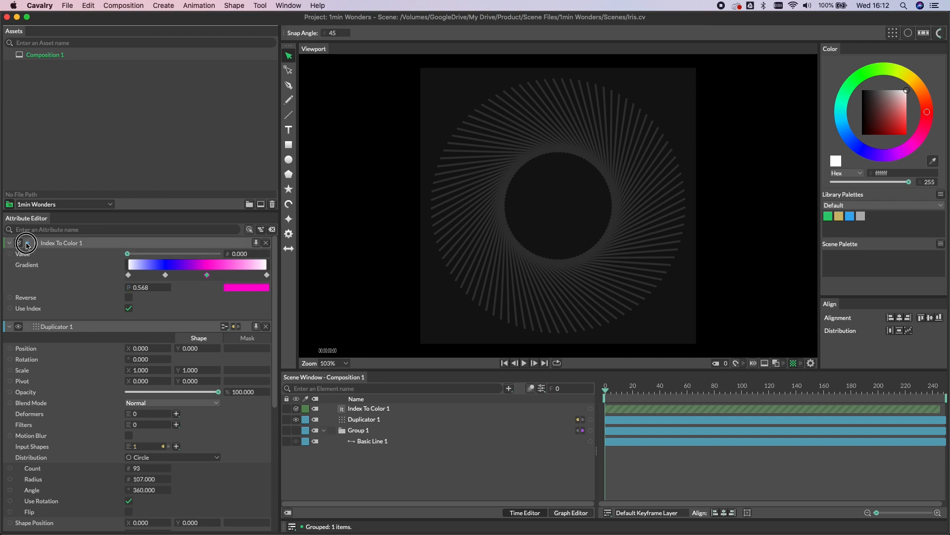
mouse_move(402, 449)
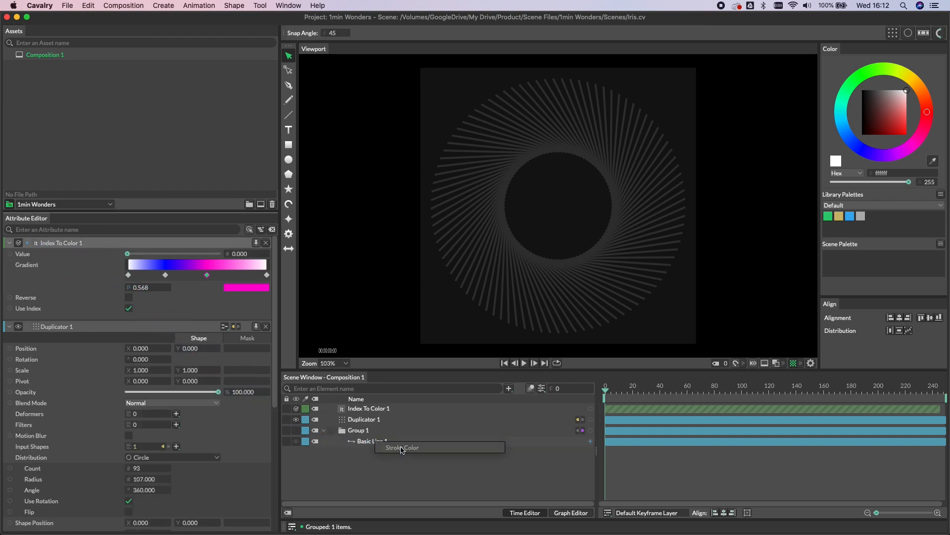
click(400, 447)
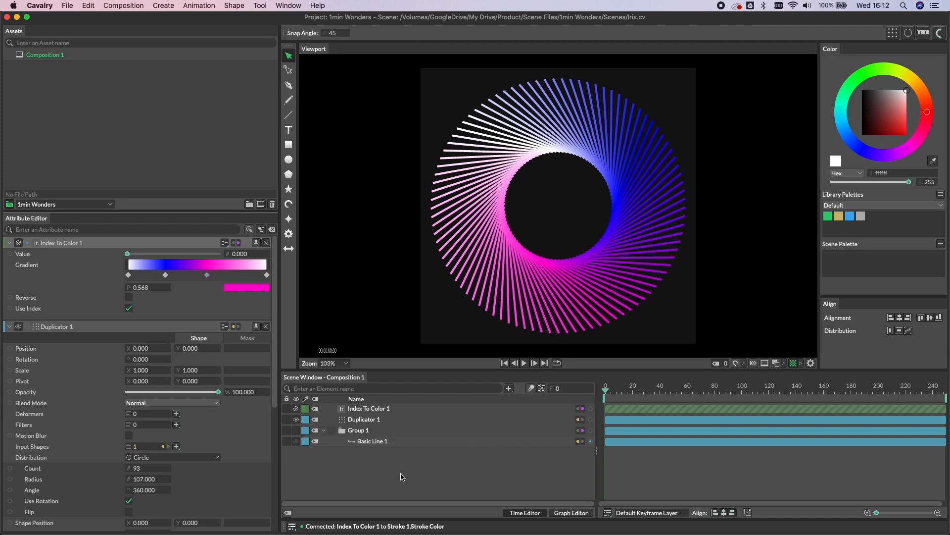